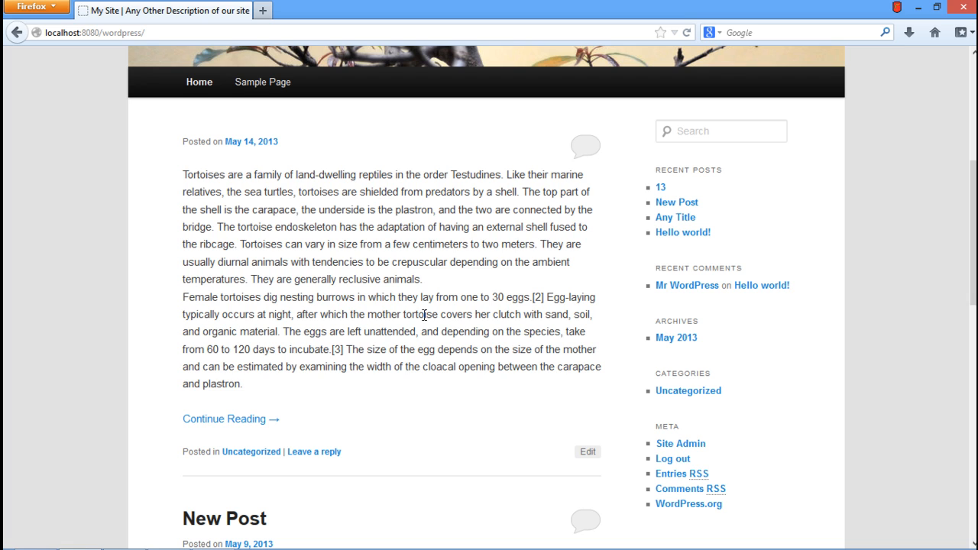
{"action": "mouse_move", "coordinate": [667, 450]}
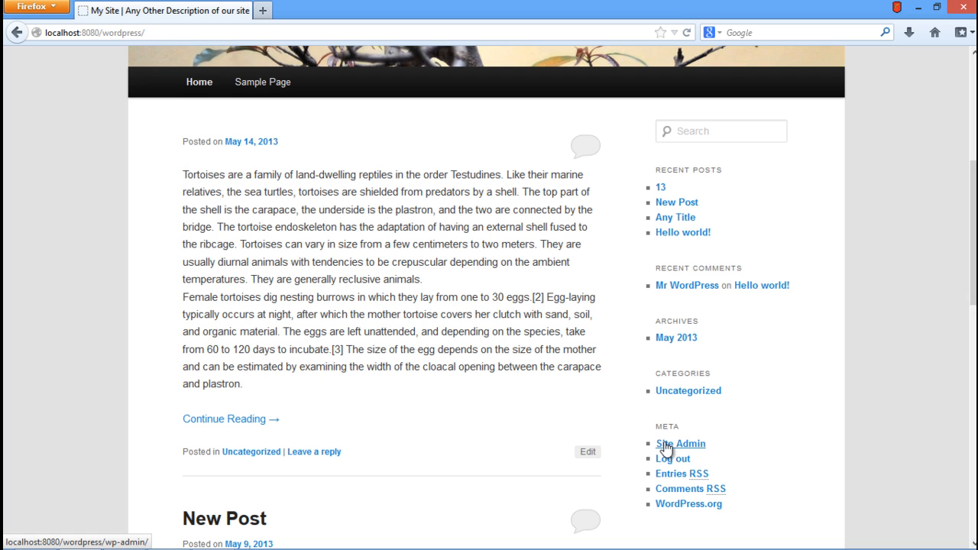
Step: Log in as admin via the Meta widget's Site Admin link and reach the Dashboard
{"action": "left_click", "coordinate": [680, 443]}
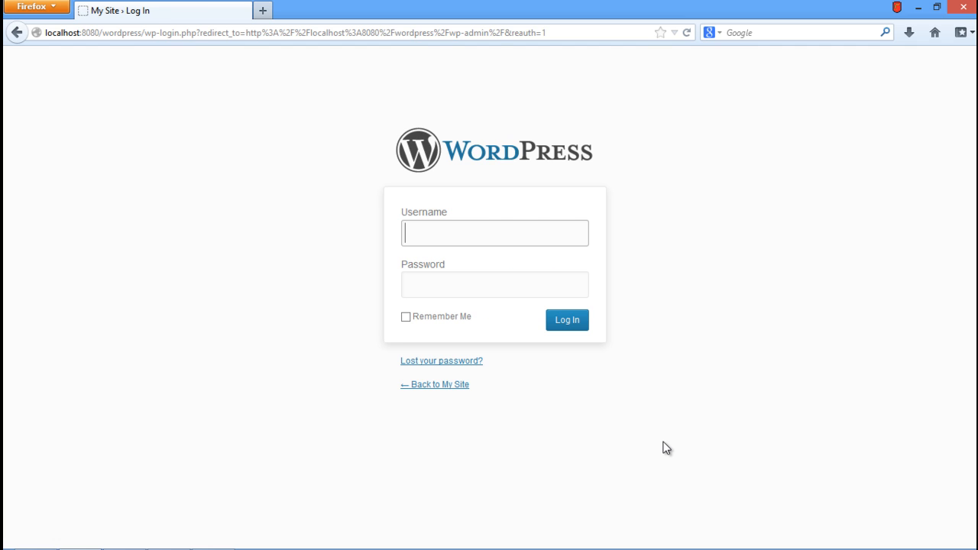
{"action": "left_click", "coordinate": [567, 320]}
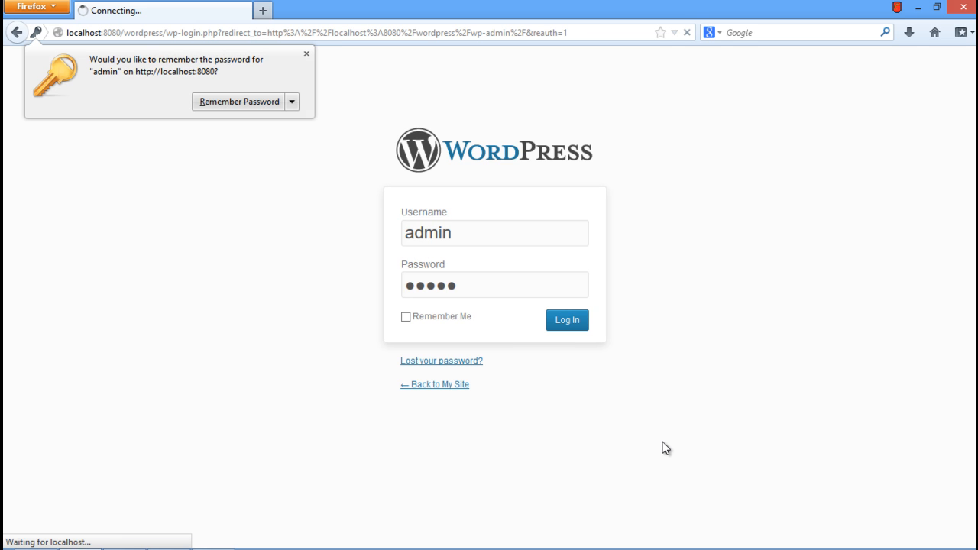
{"action": "left_click", "coordinate": [565, 319]}
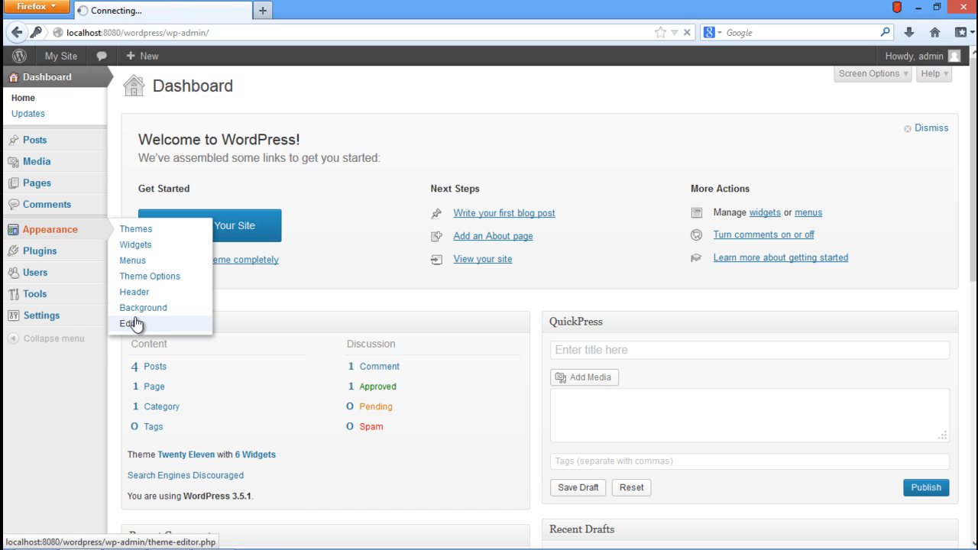
Step: Open Appearance > Editor for Twenty Eleven and select the content.php template
{"action": "left_click", "coordinate": [128, 324]}
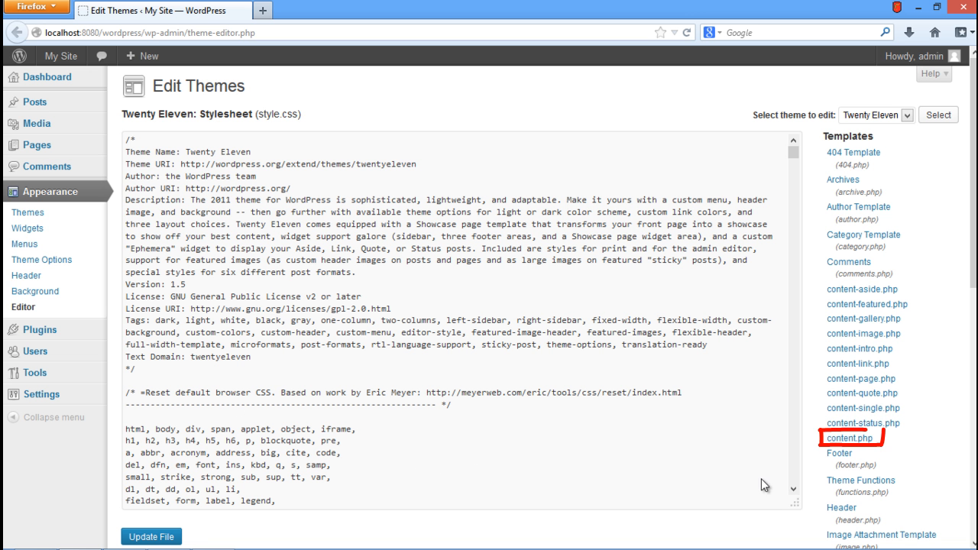
{"action": "left_click", "coordinate": [850, 437]}
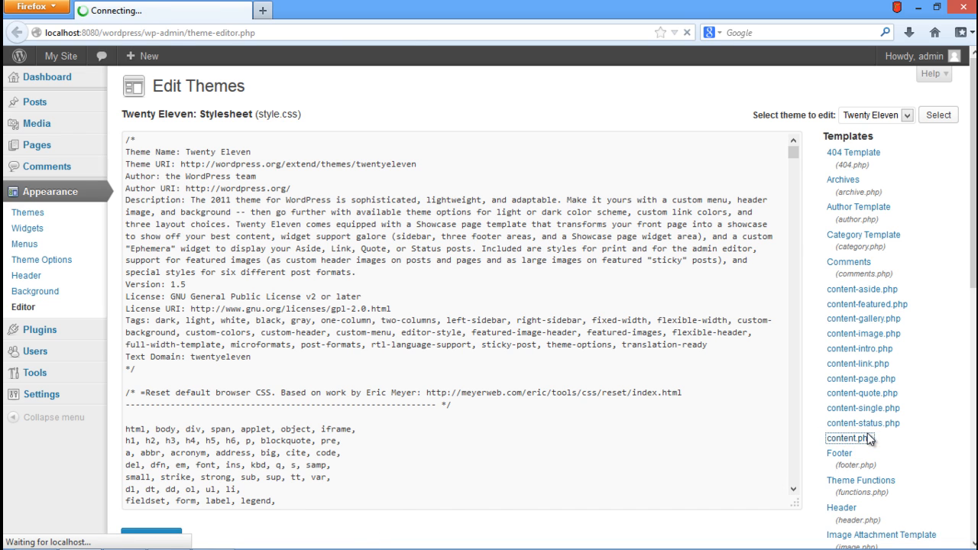
Step: Replace 'Continue Reading' in the_content with 'Click Here to read rest Of the Article'
{"action": "left_click", "coordinate": [849, 437]}
{"action": "type", "text": "the_content"}
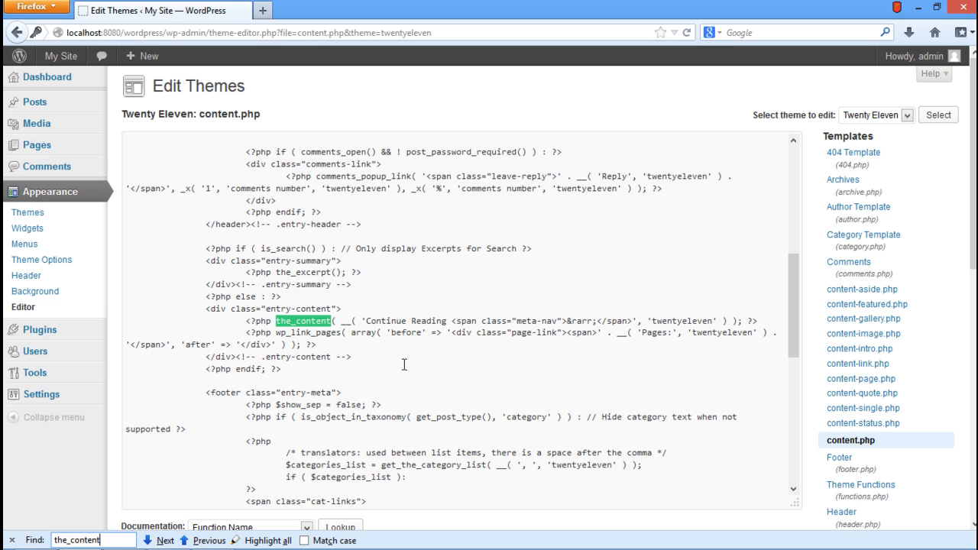
{"action": "left_click", "coordinate": [391, 346]}
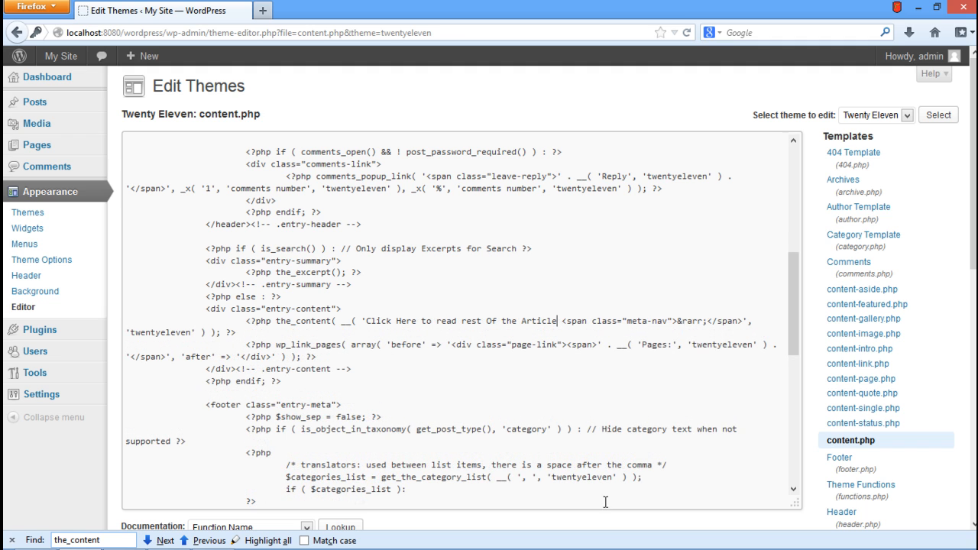
Step: Update content.php and visit the live site to confirm the new link text
{"action": "scroll", "scroll_direction": "down", "scroll_amount": 3}
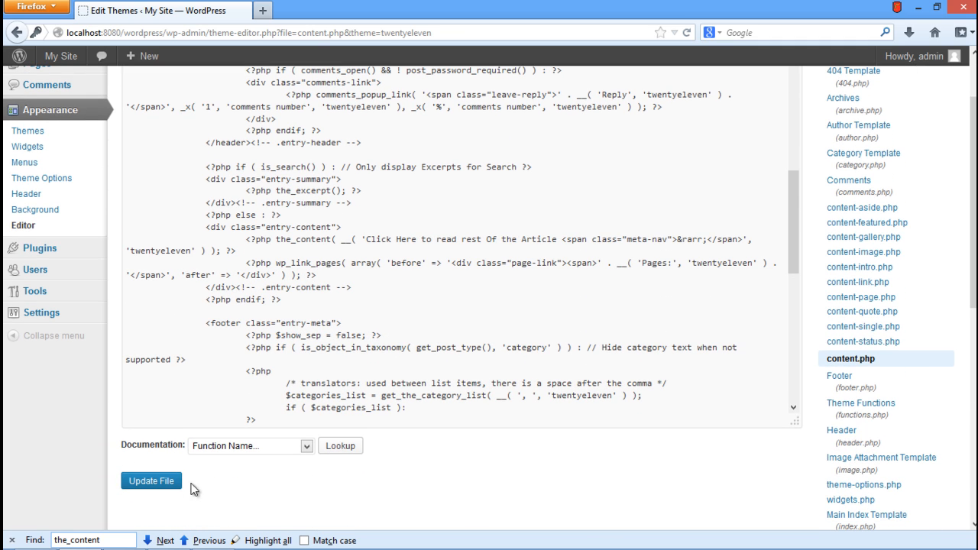
{"action": "left_click", "coordinate": [150, 480]}
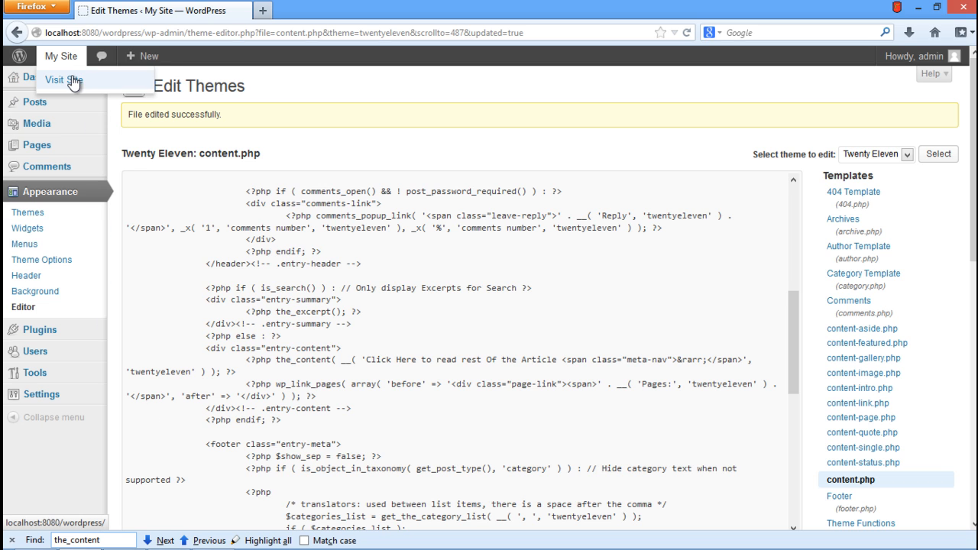
{"action": "left_click", "coordinate": [64, 79]}
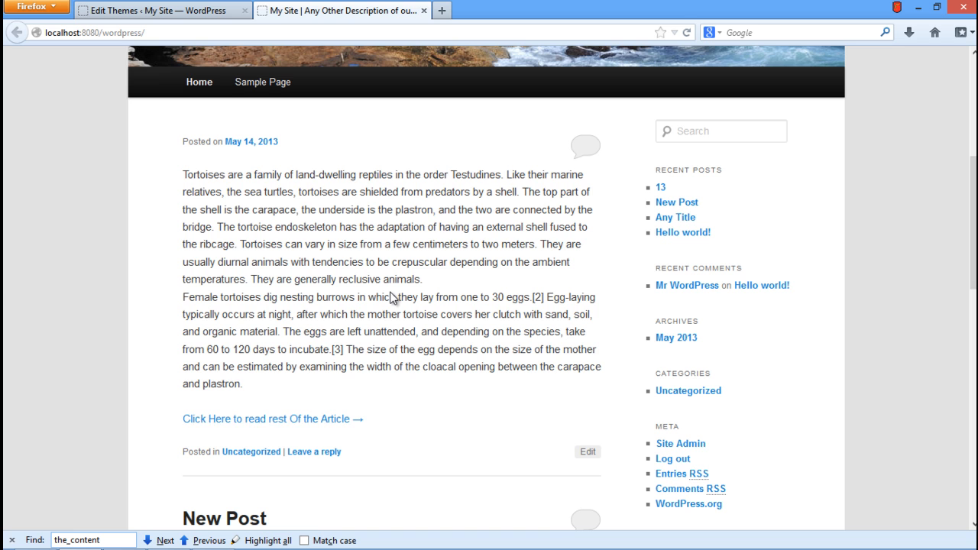